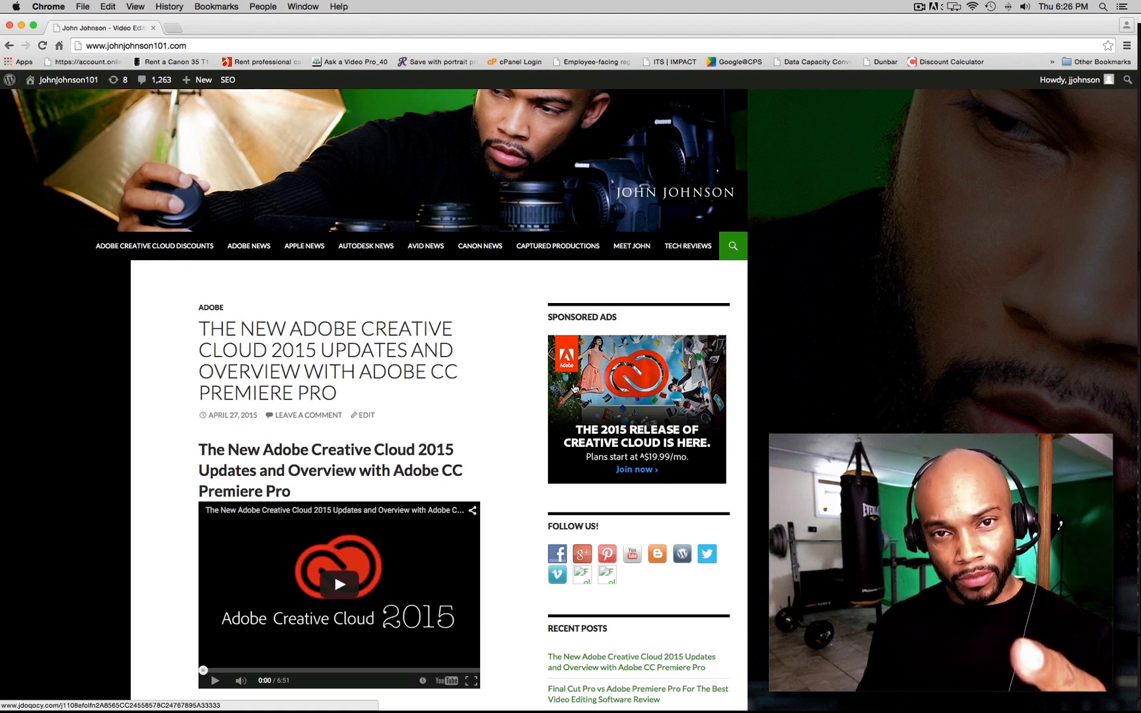
mouse_move(552, 429)
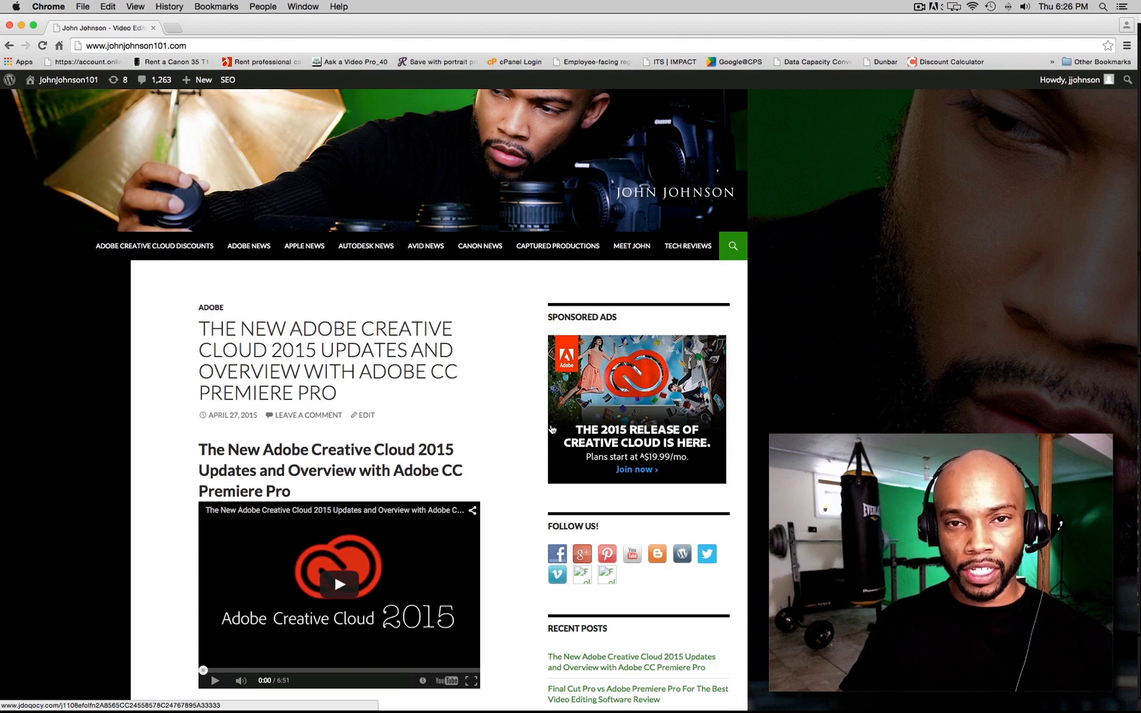
Step: Show the Update Available panel via the menu bar icon's Open Updater option
click(933, 7)
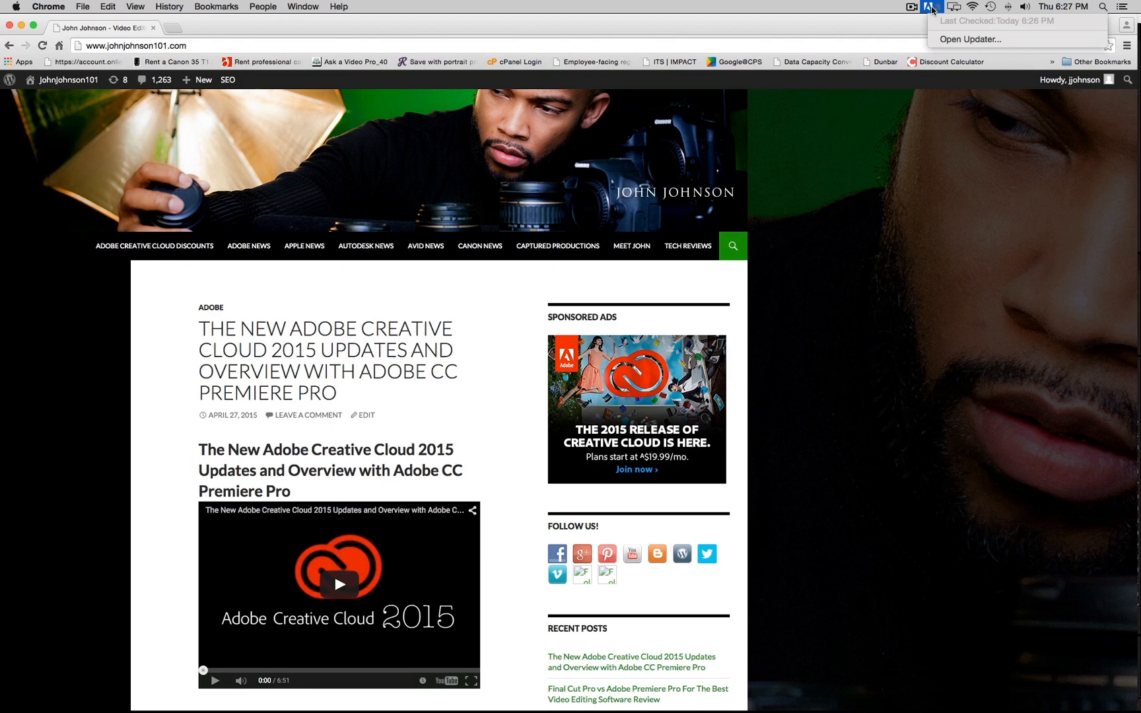
mouse_move(935, 37)
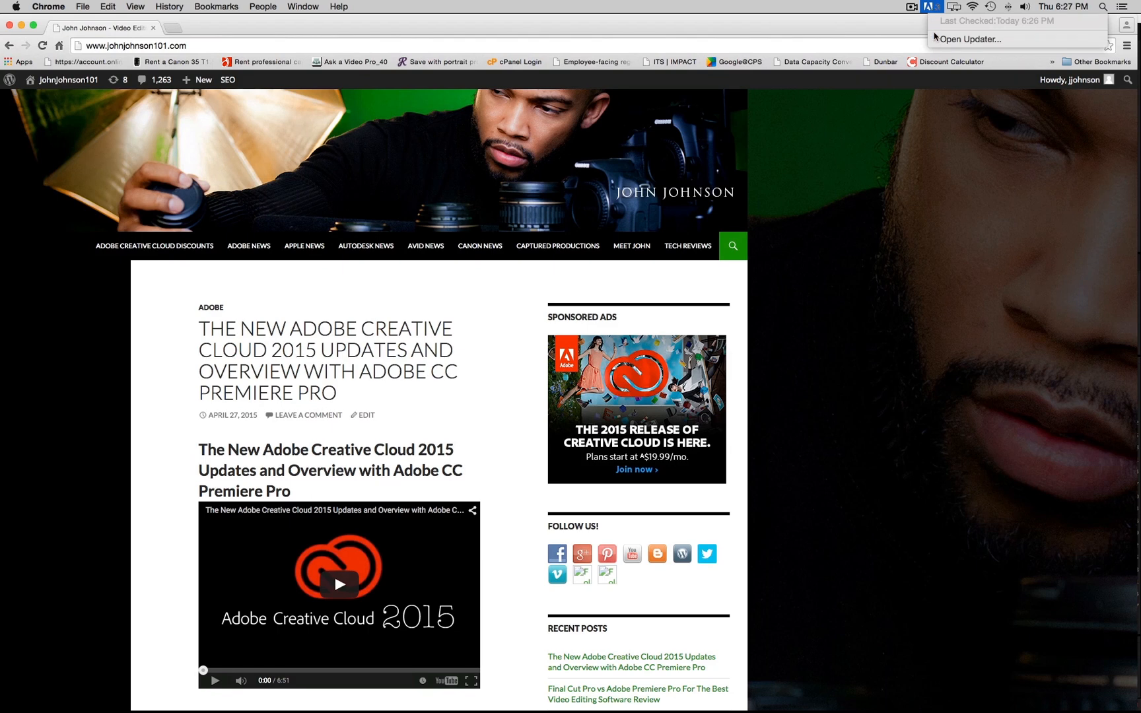
mouse_move(969, 40)
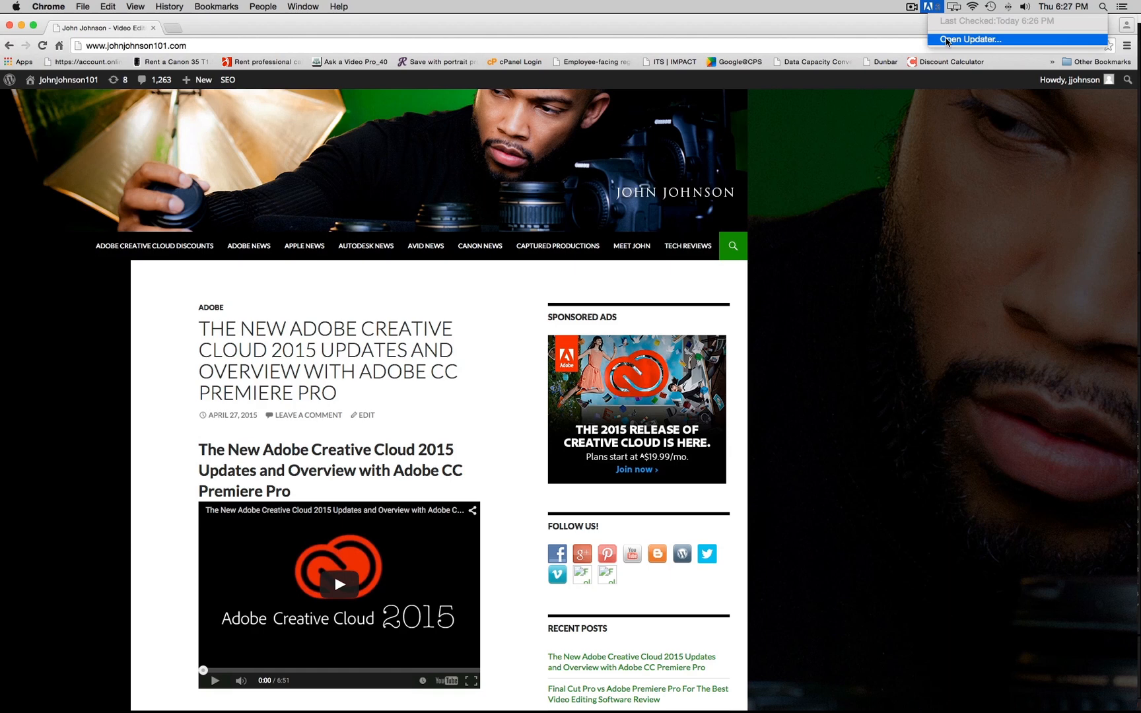
click(961, 39)
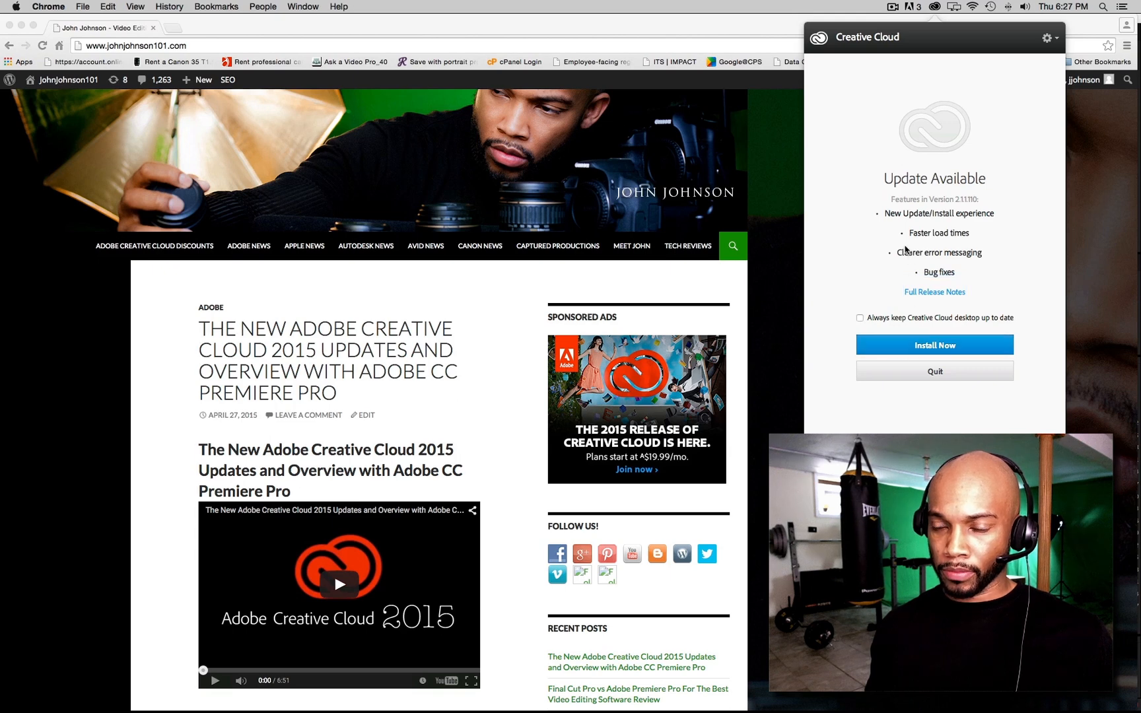
Step: Install the desktop app update now, authorizing it with the Mac password
click(935, 344)
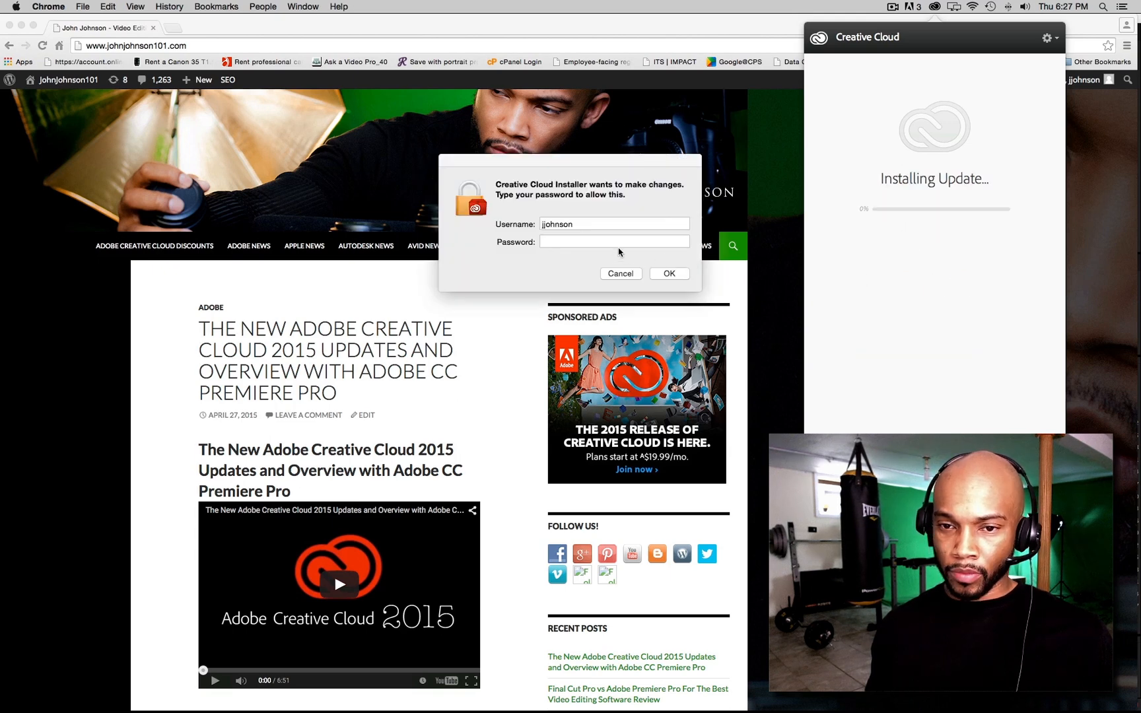
text(•)
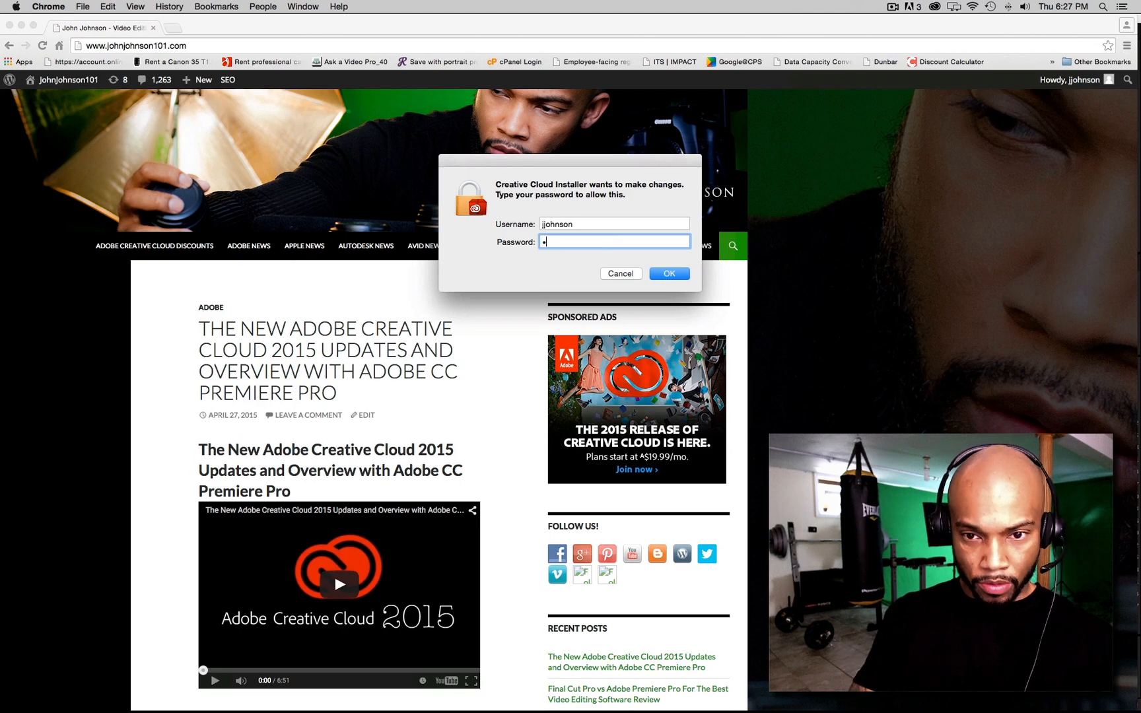
click(667, 273)
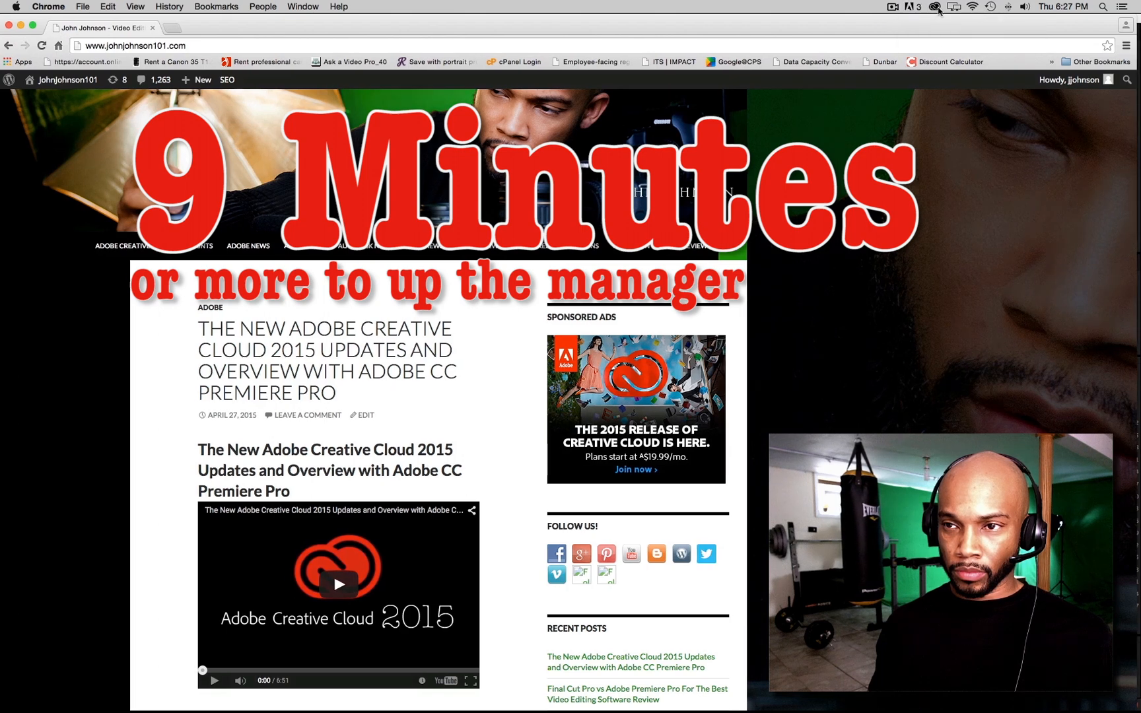
click(936, 7)
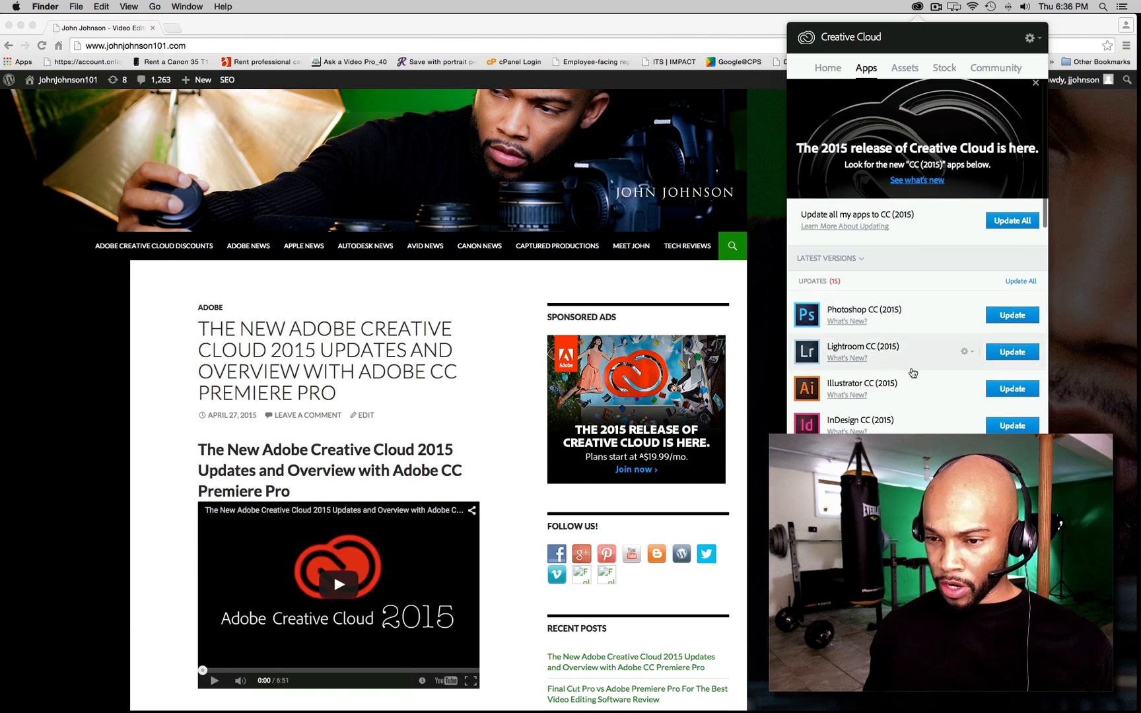
scroll(down, 3)
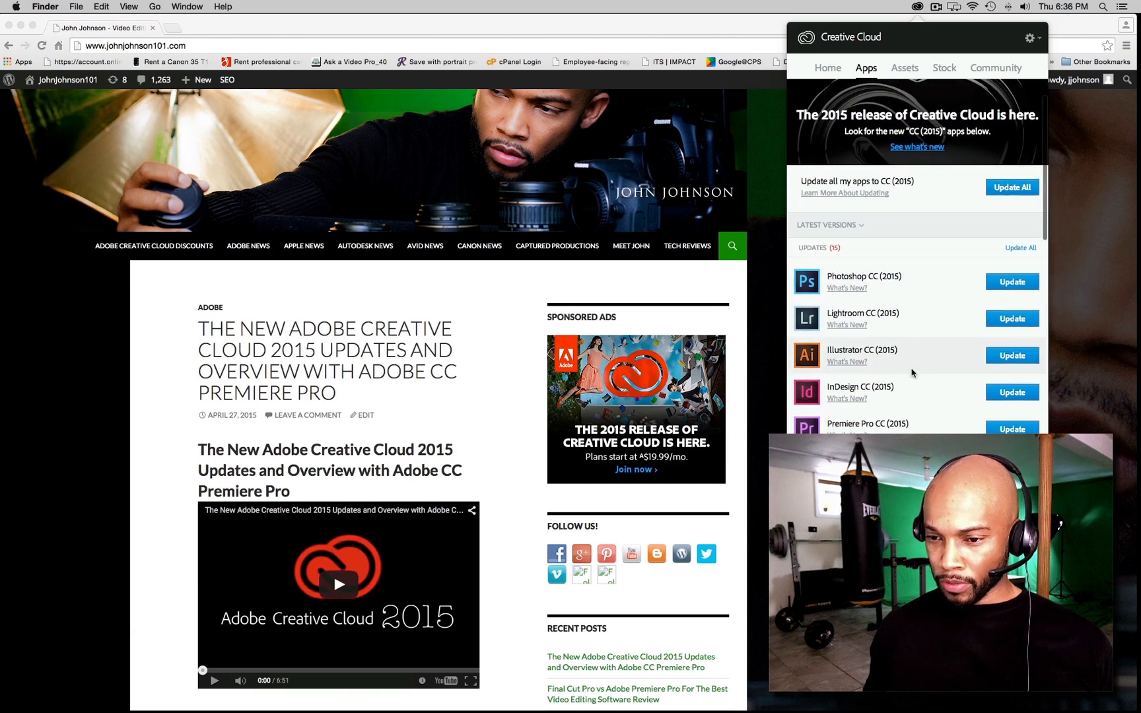
scroll(down, 3)
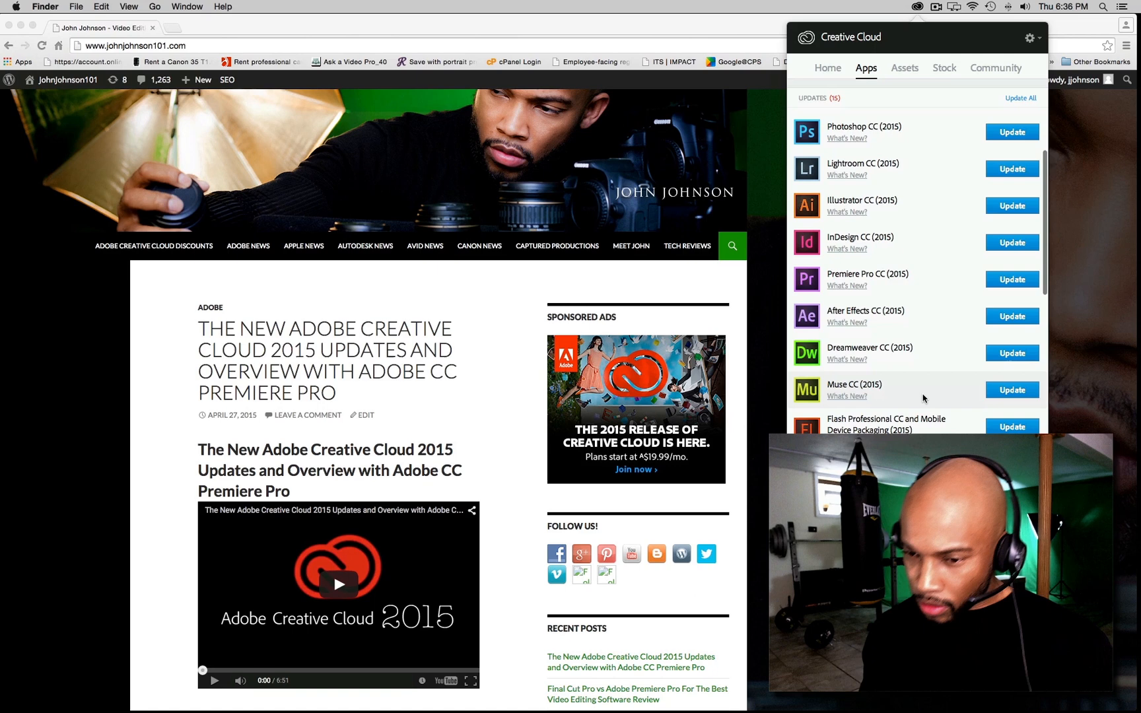
scroll(down, 3)
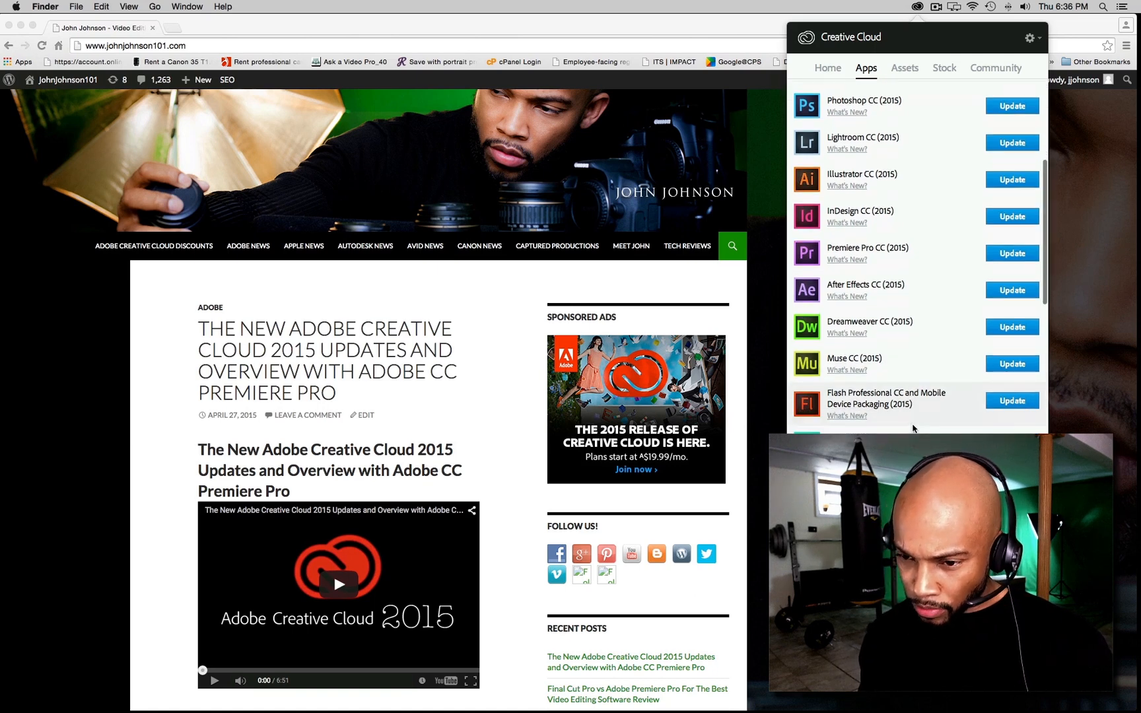
scroll(down, 3)
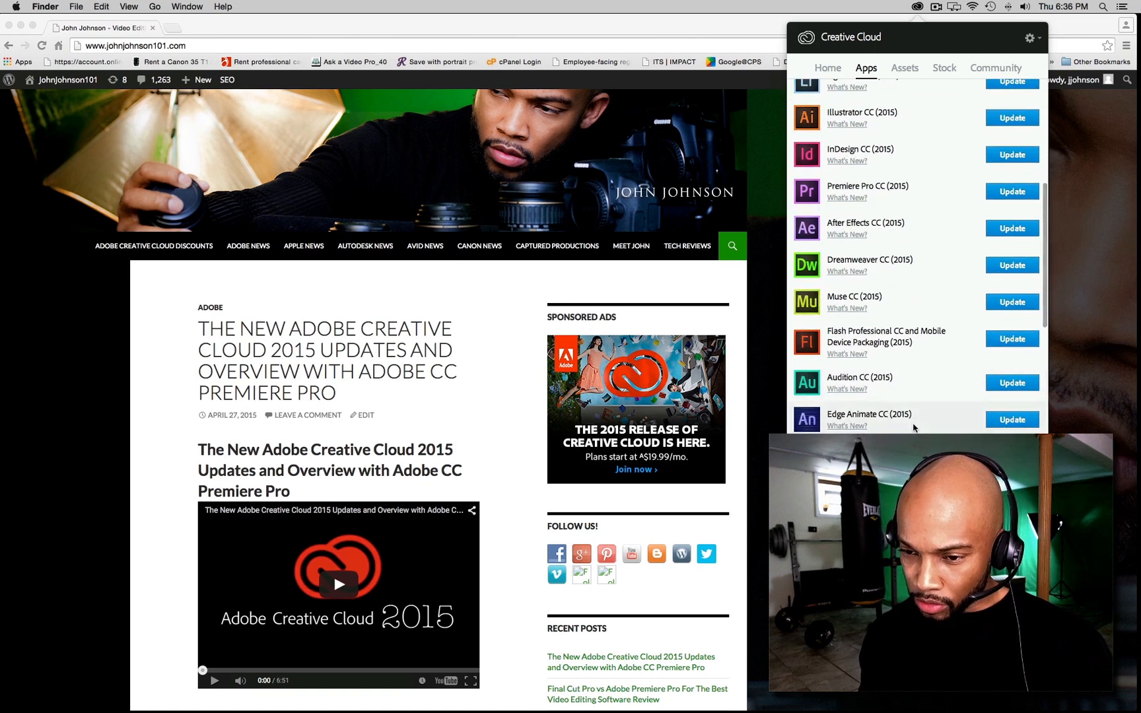
scroll(down, 3)
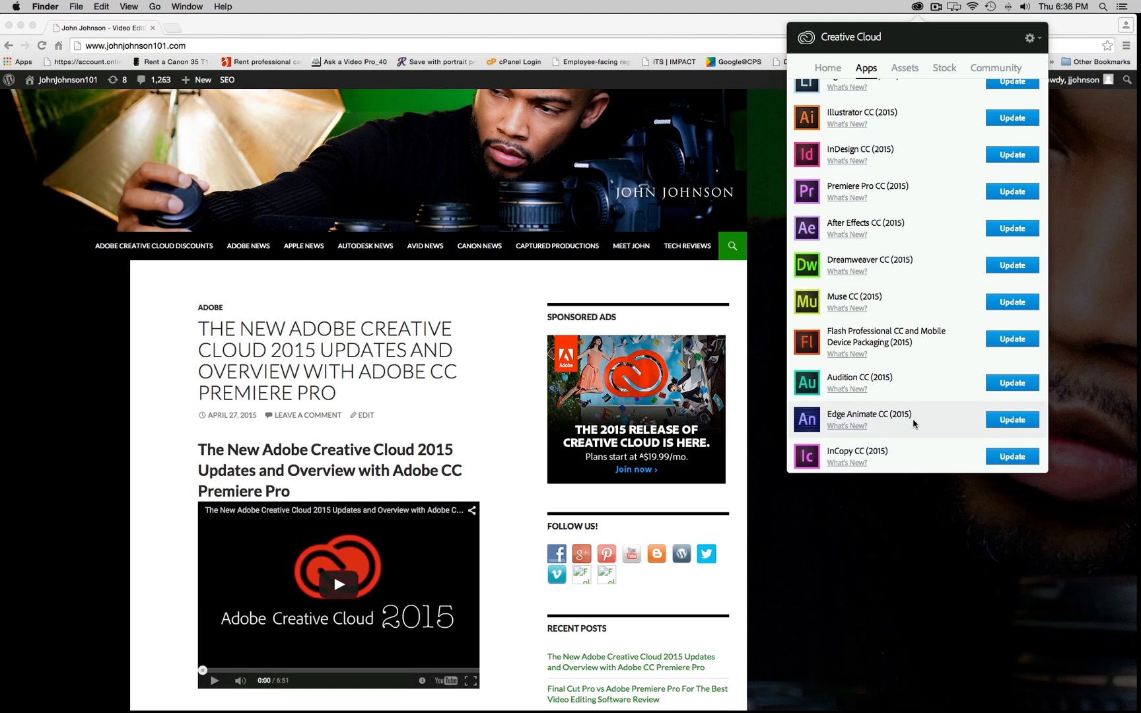
scroll(down, 3)
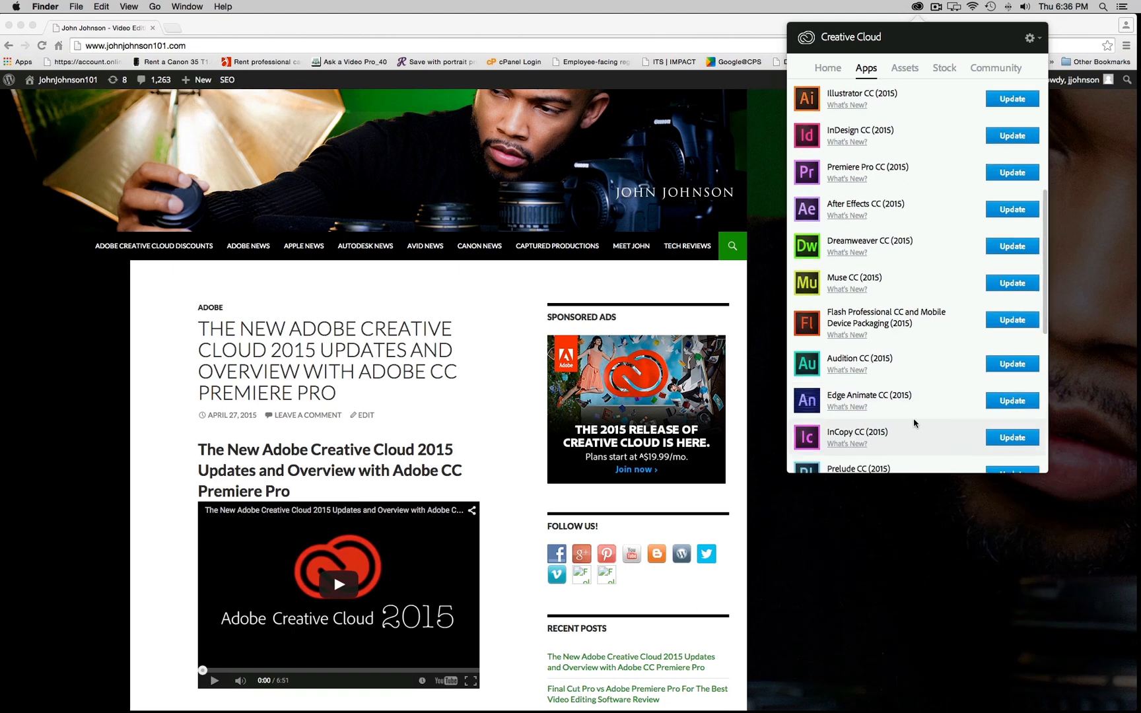
scroll(down, 3)
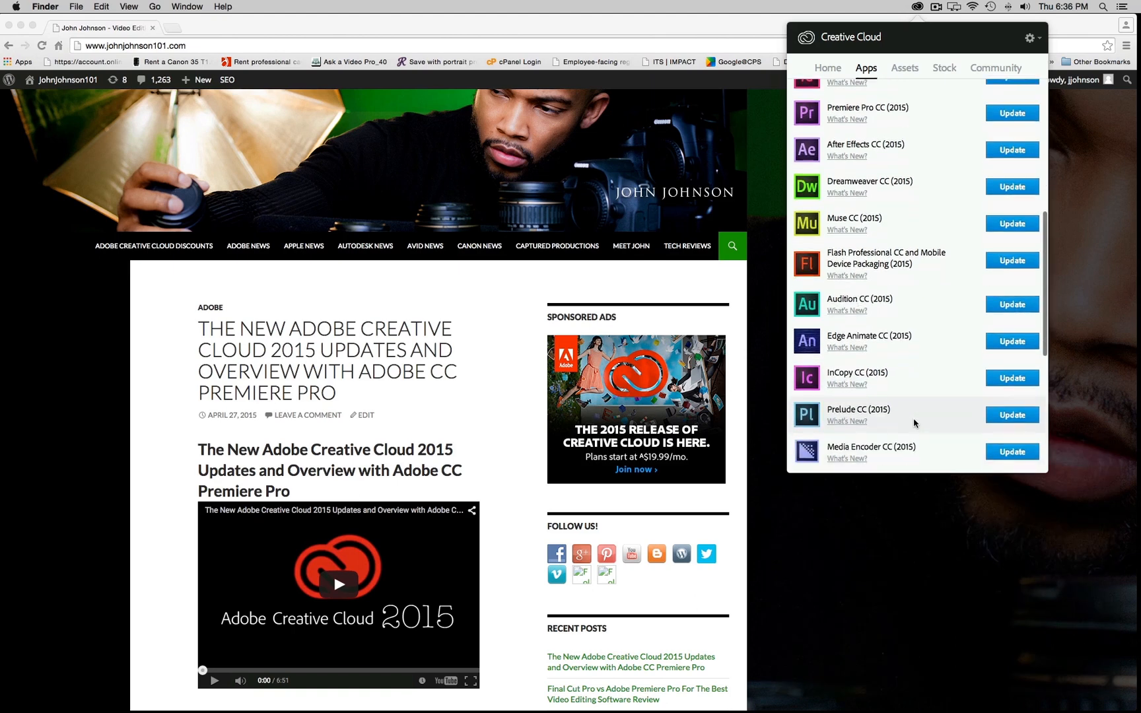
scroll(down, 3)
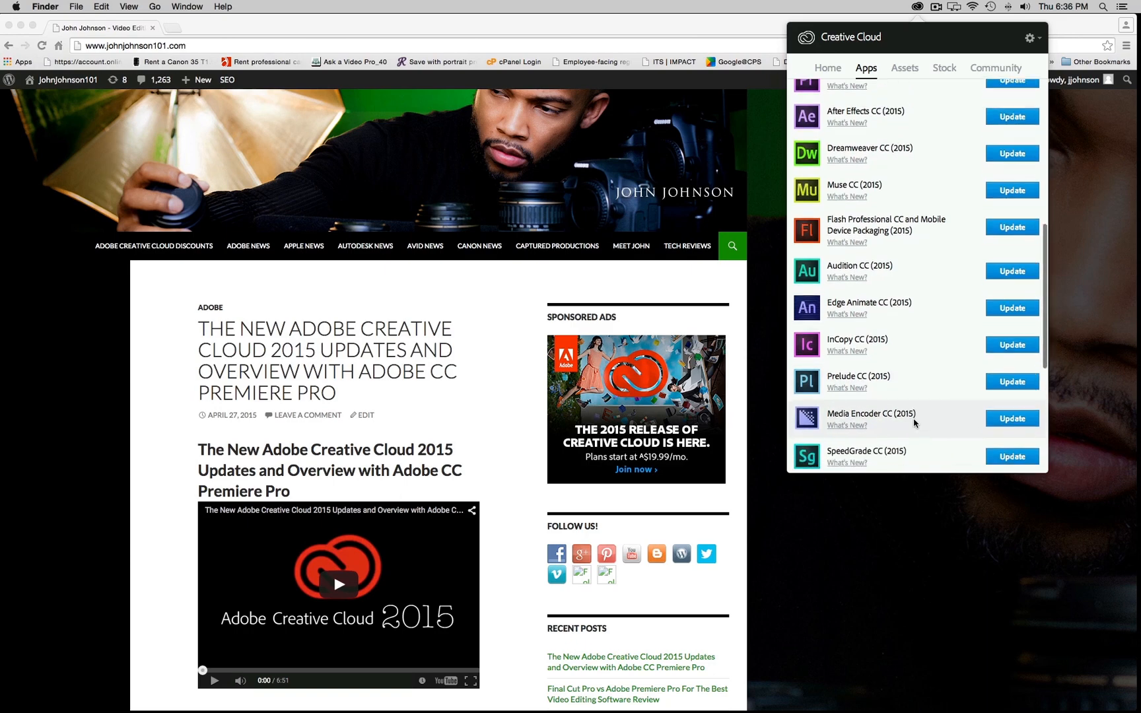
scroll(down, 3)
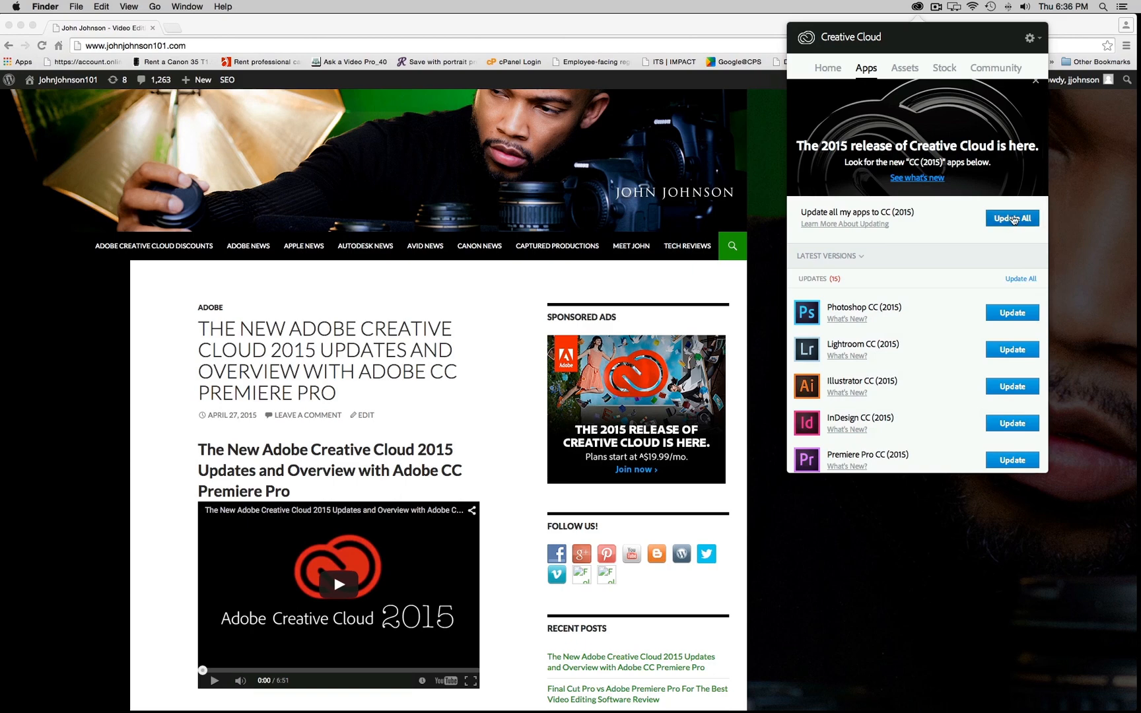
Step: Start upgrading all apps to CC 2015, bringing up the migration confirmation
click(1012, 218)
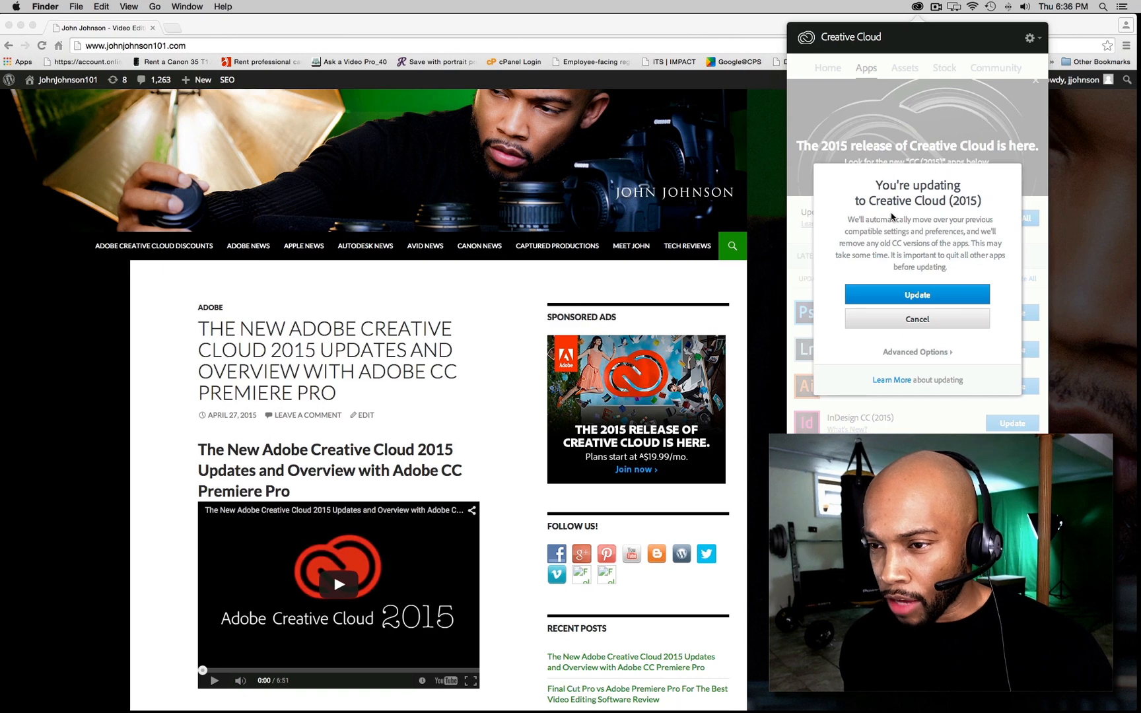
mouse_move(923, 222)
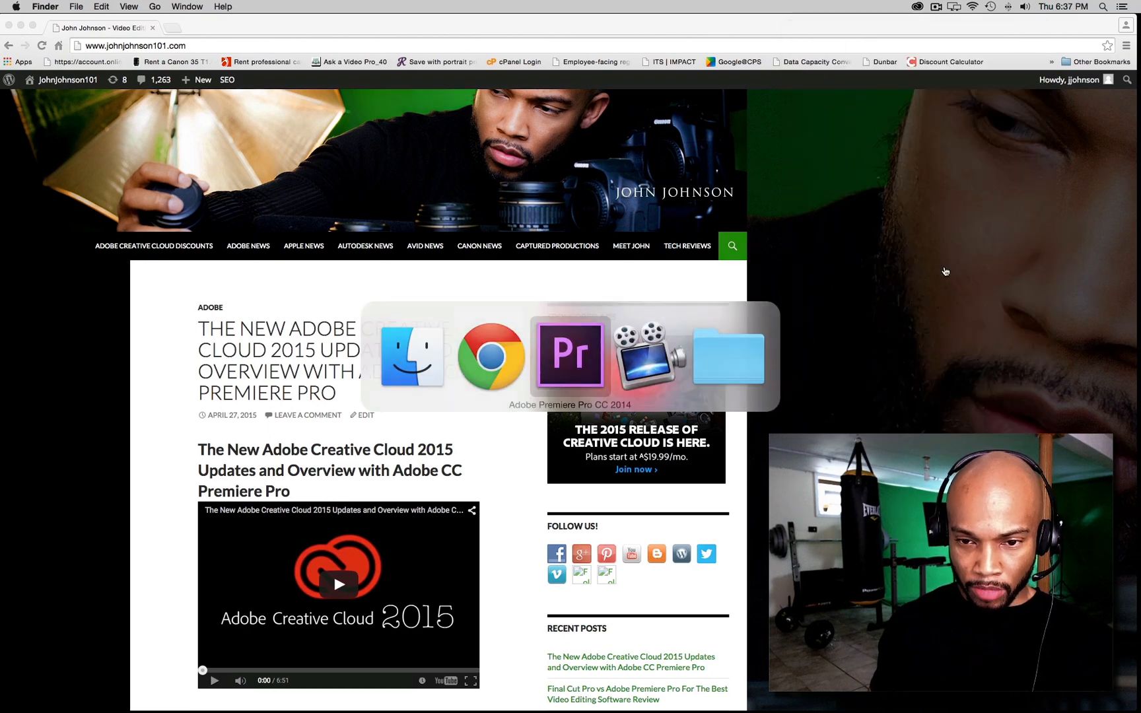
Step: Save the open Premiere Pro CC 2014 project and quit Premiere Pro
click(571, 356)
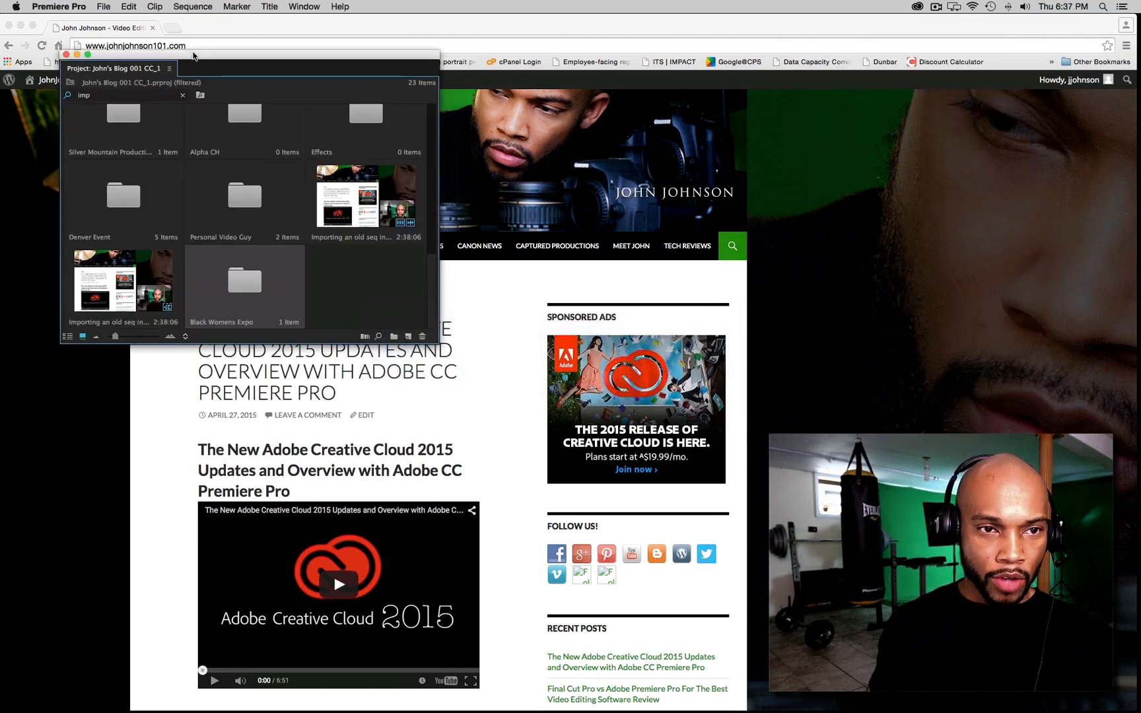
click(103, 7)
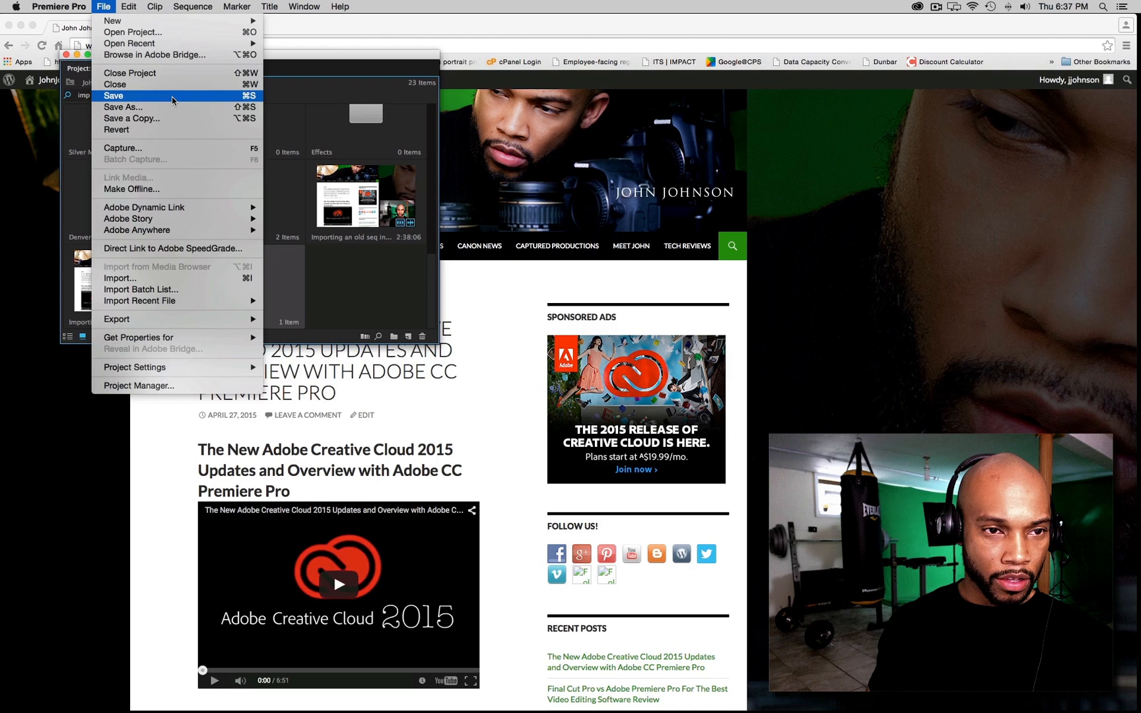
click(112, 95)
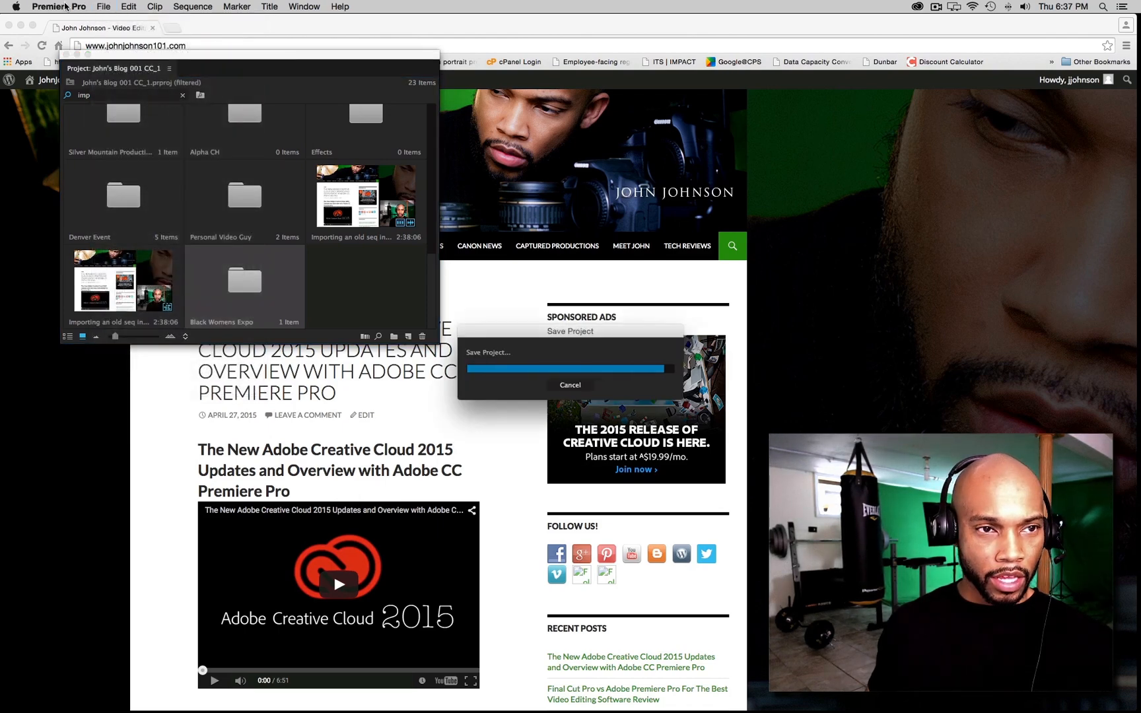
click(59, 6)
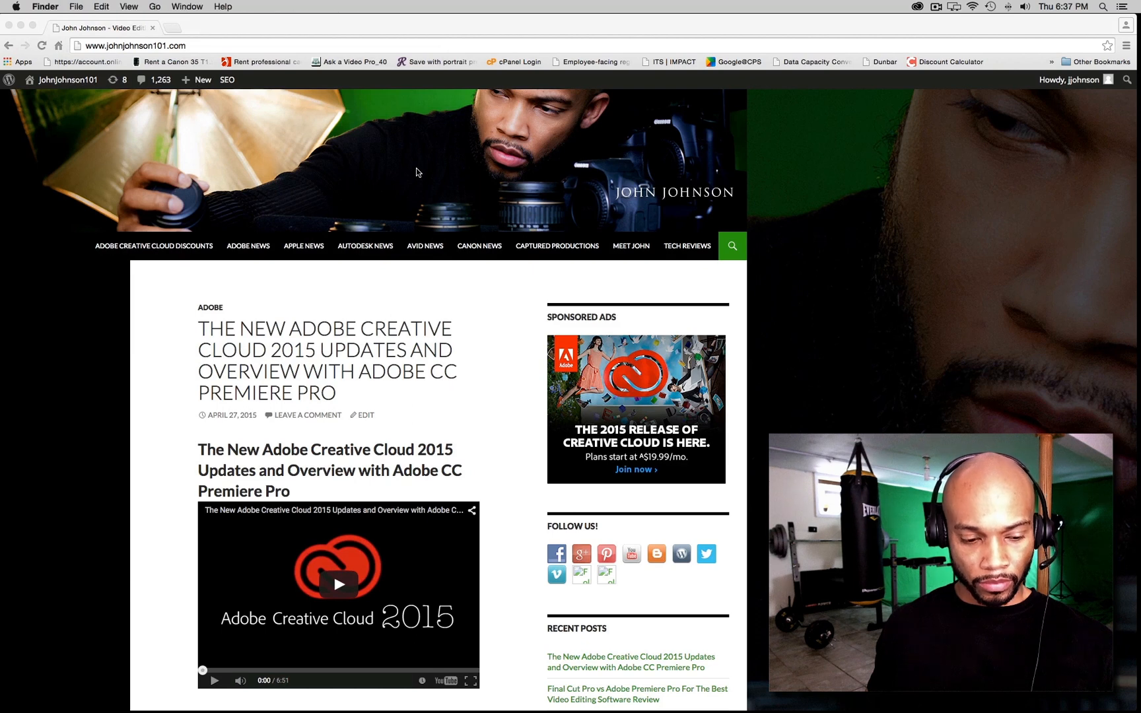
Step: Confirm the update to Creative Cloud 2015 from the Creative Cloud panel
key(cmd+tab)
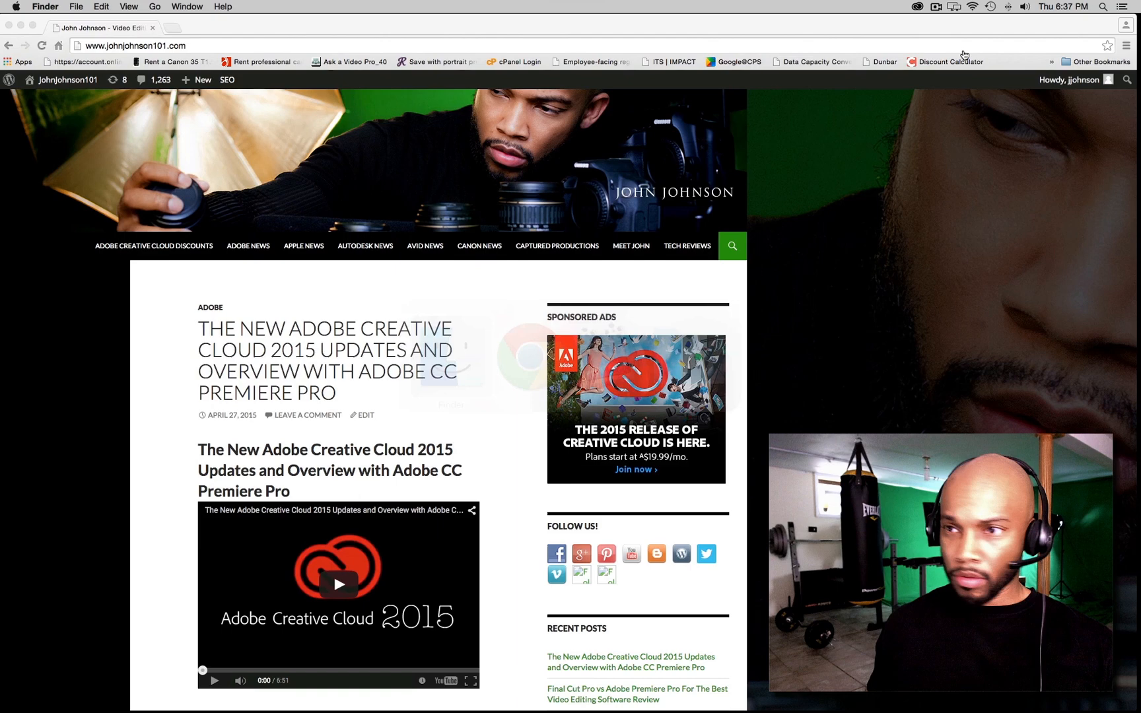
click(916, 7)
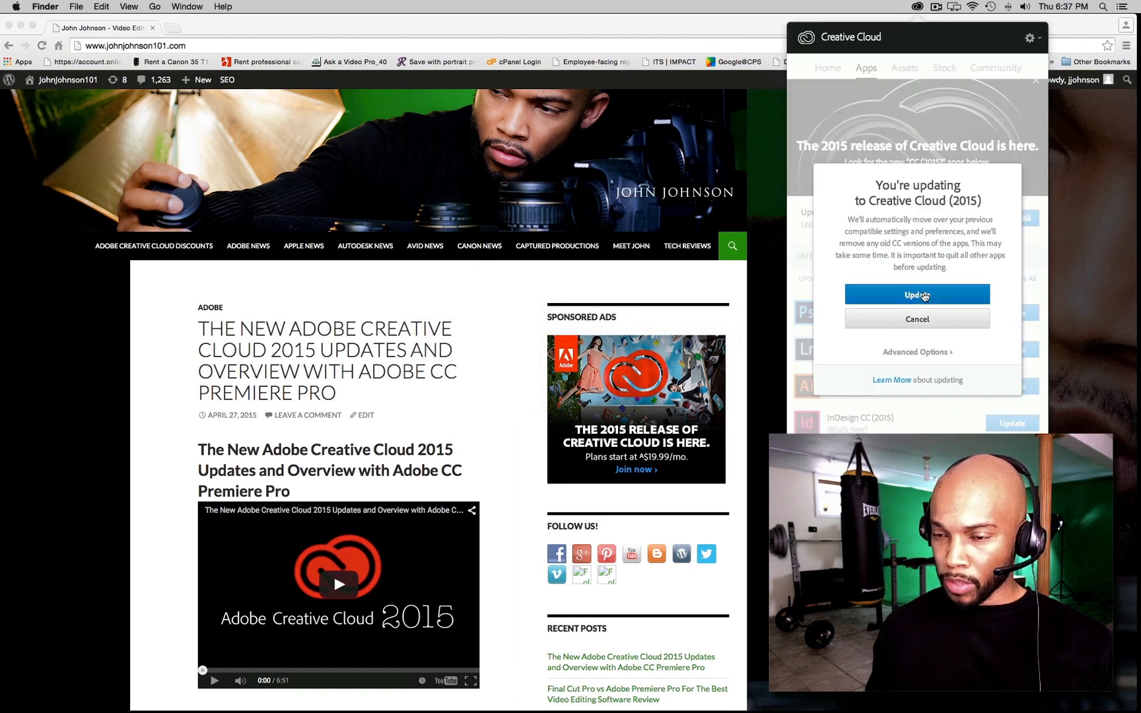
click(917, 294)
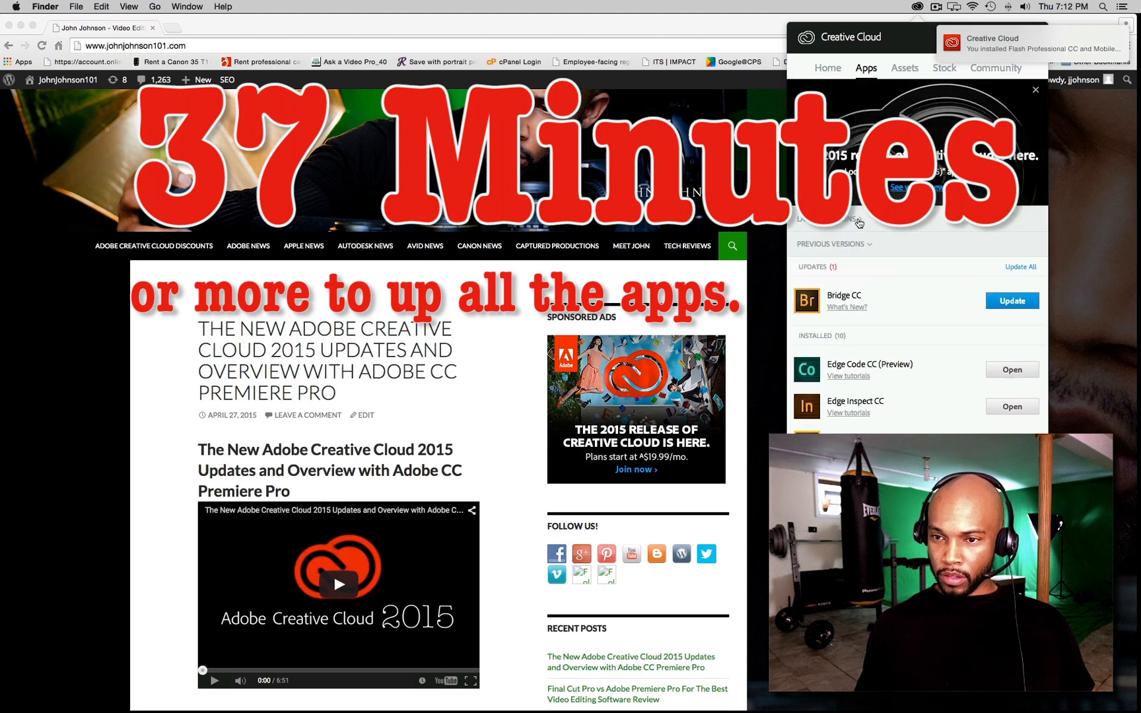
scroll(down, 3)
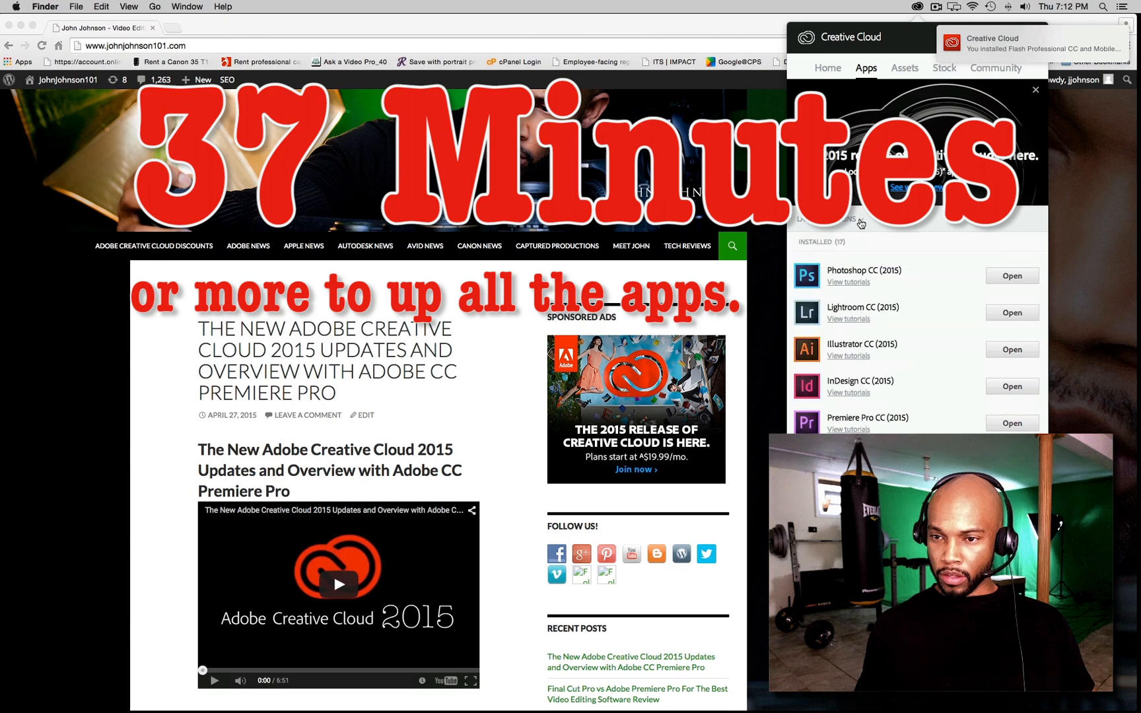
scroll(down, 3)
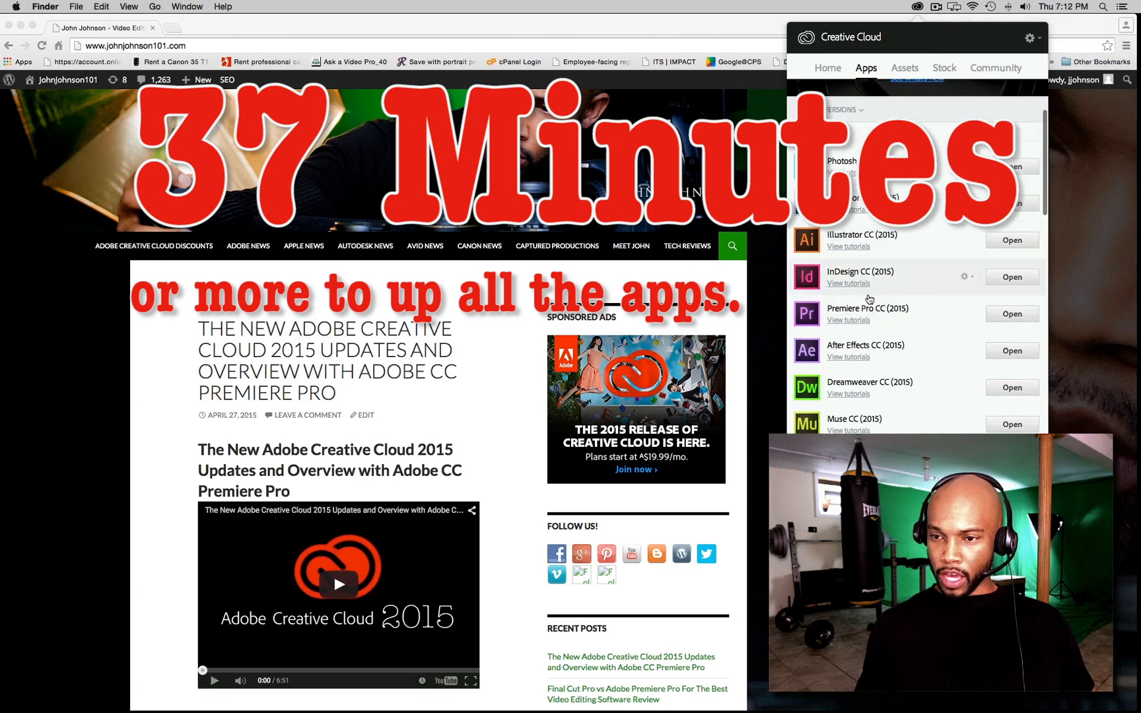
scroll(down, 3)
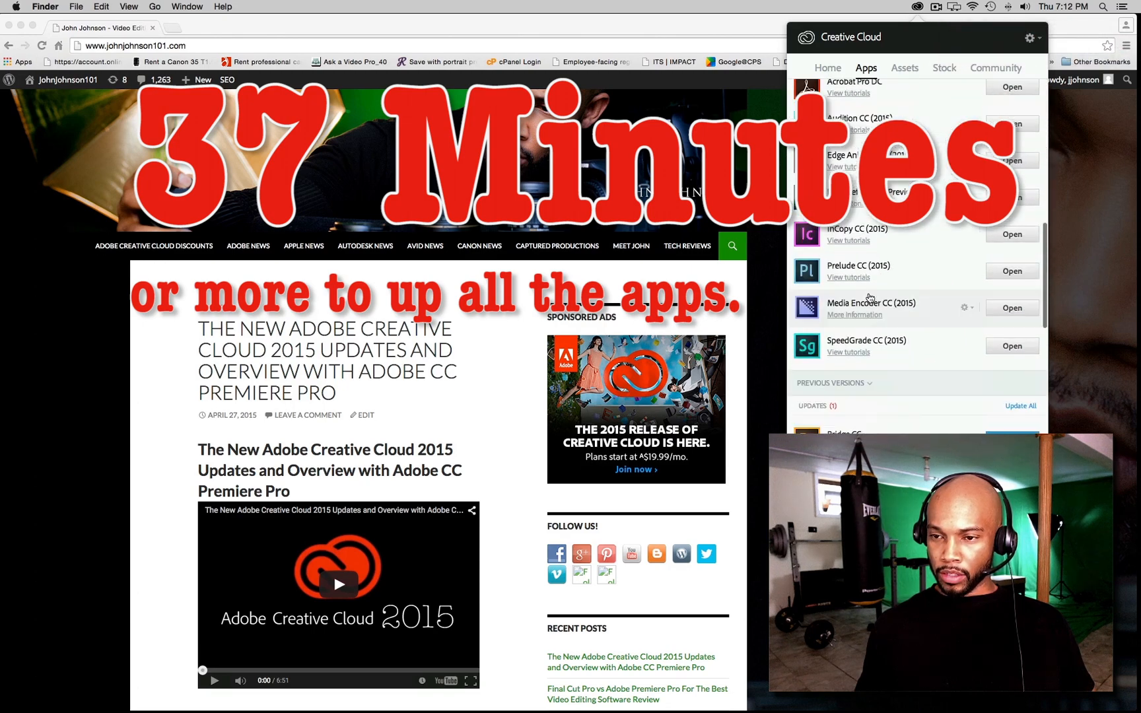
scroll(down, 3)
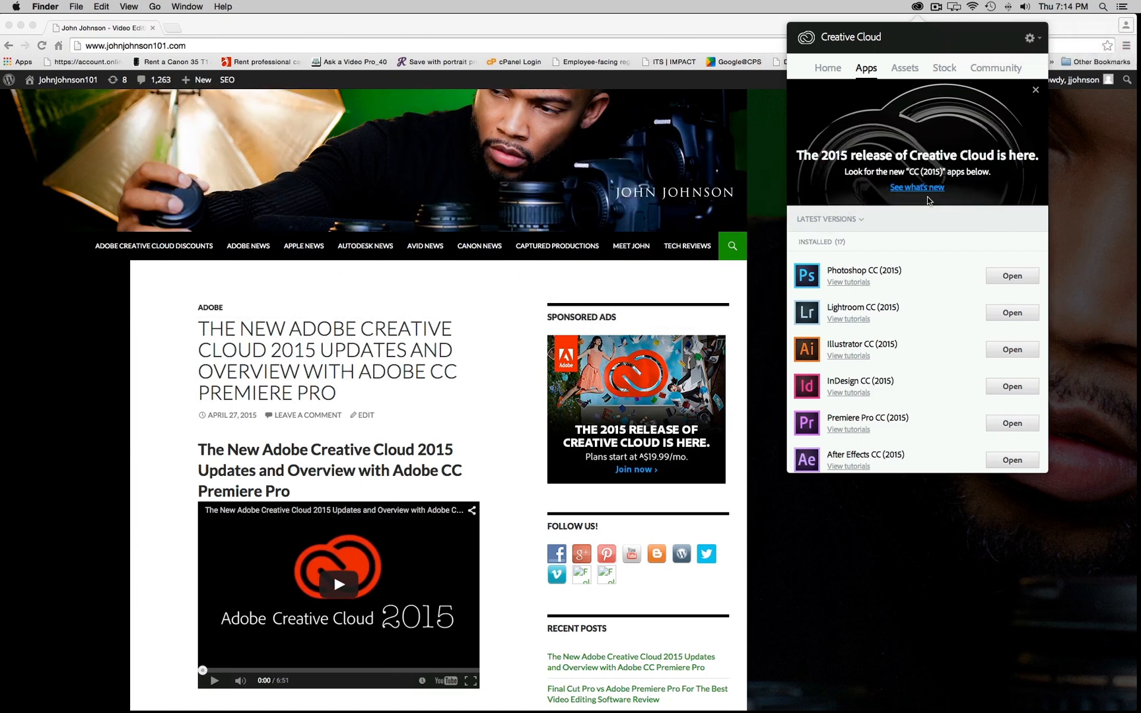
Step: Expand the Previous Versions list of older installed apps beneath the 2015 apps
scroll(down, 3)
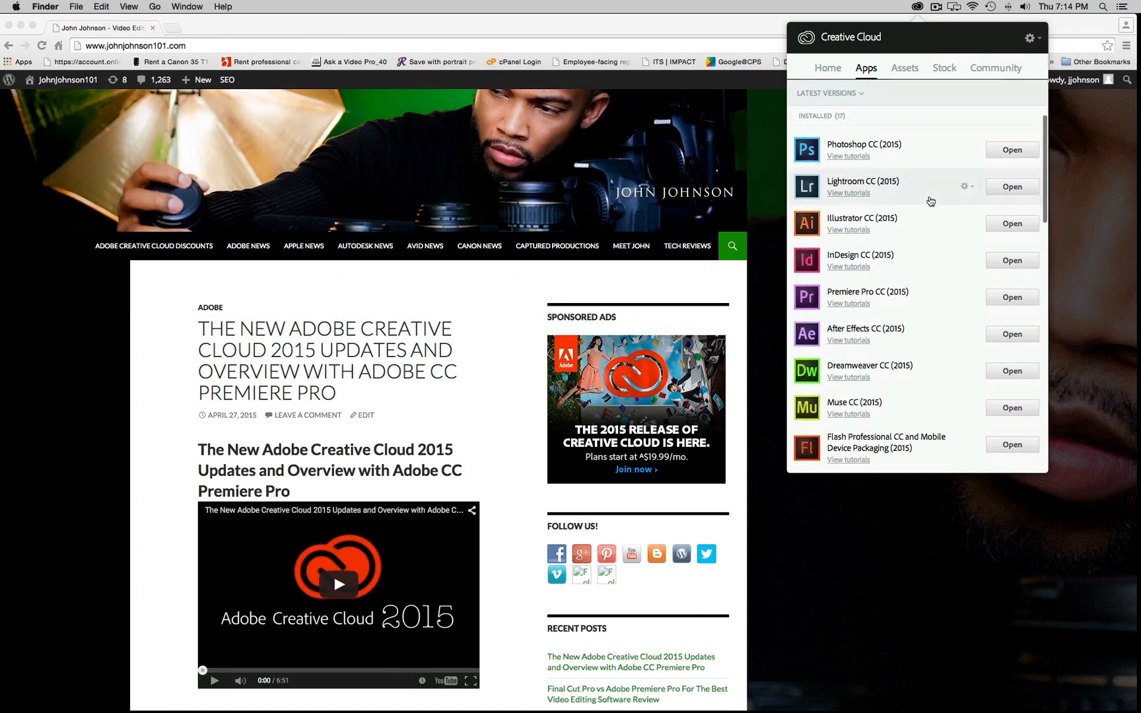
scroll(down, 3)
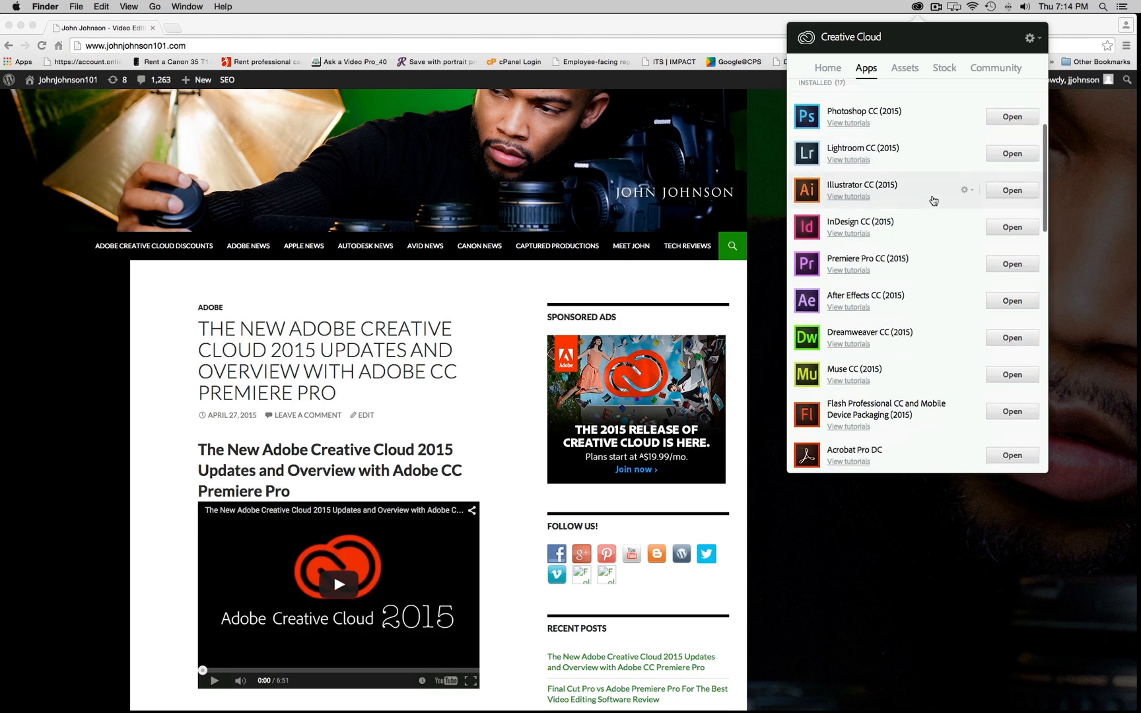
scroll(down, 3)
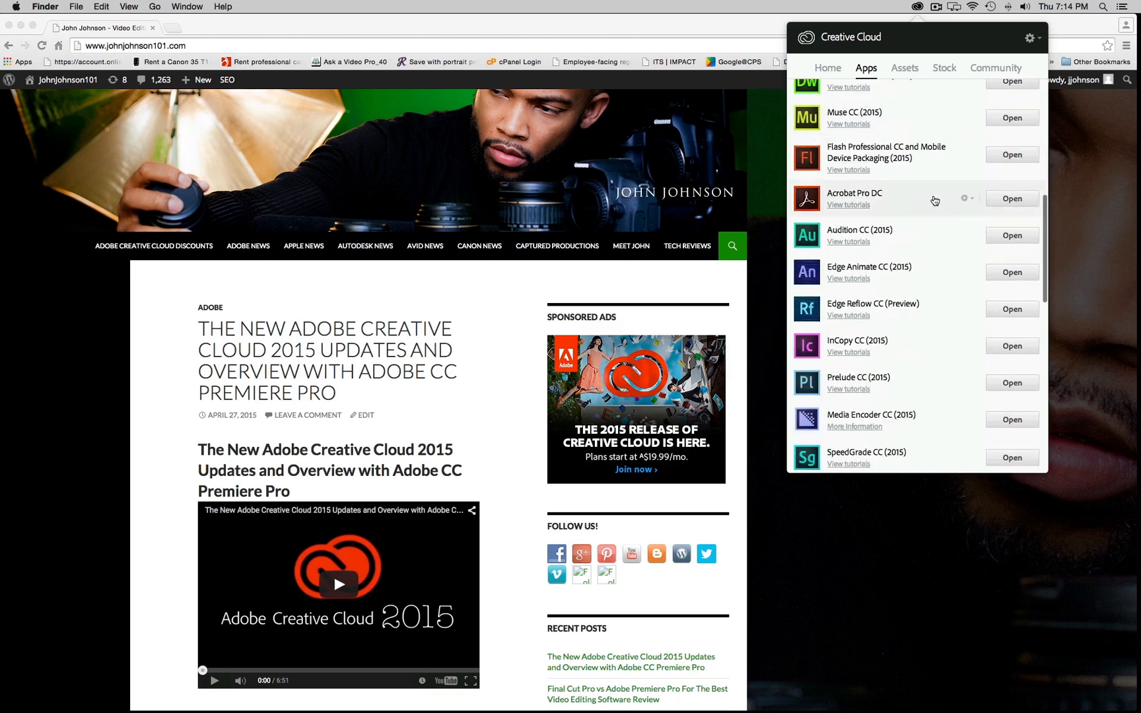
scroll(down, 3)
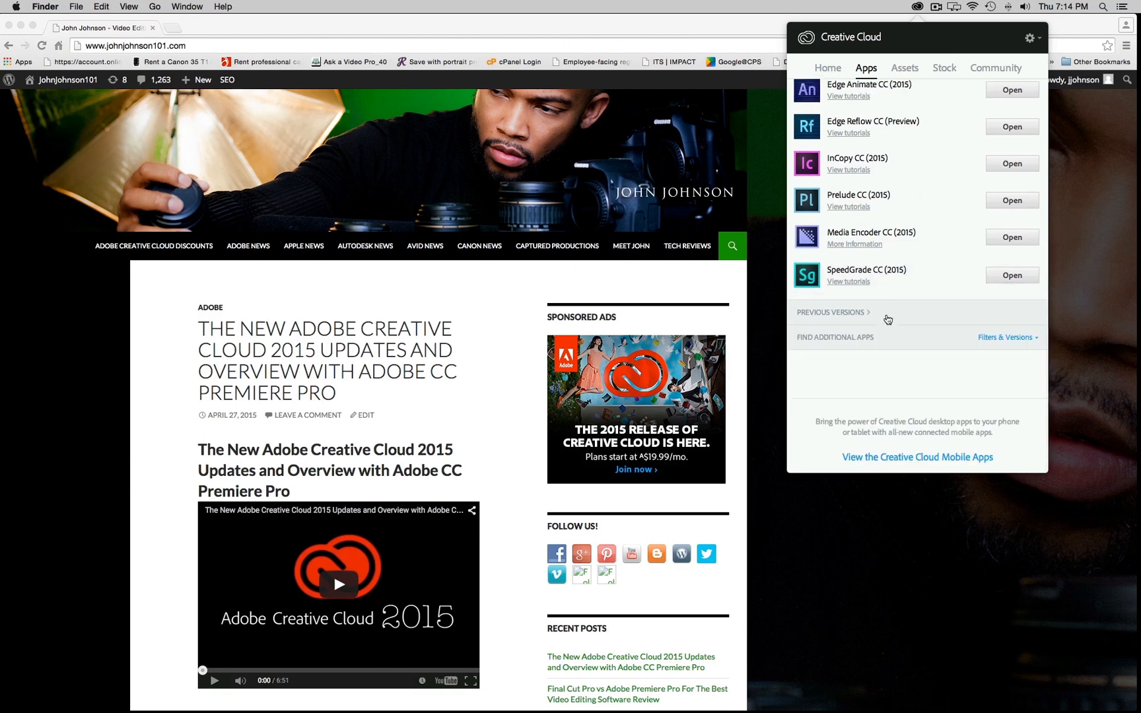
click(831, 312)
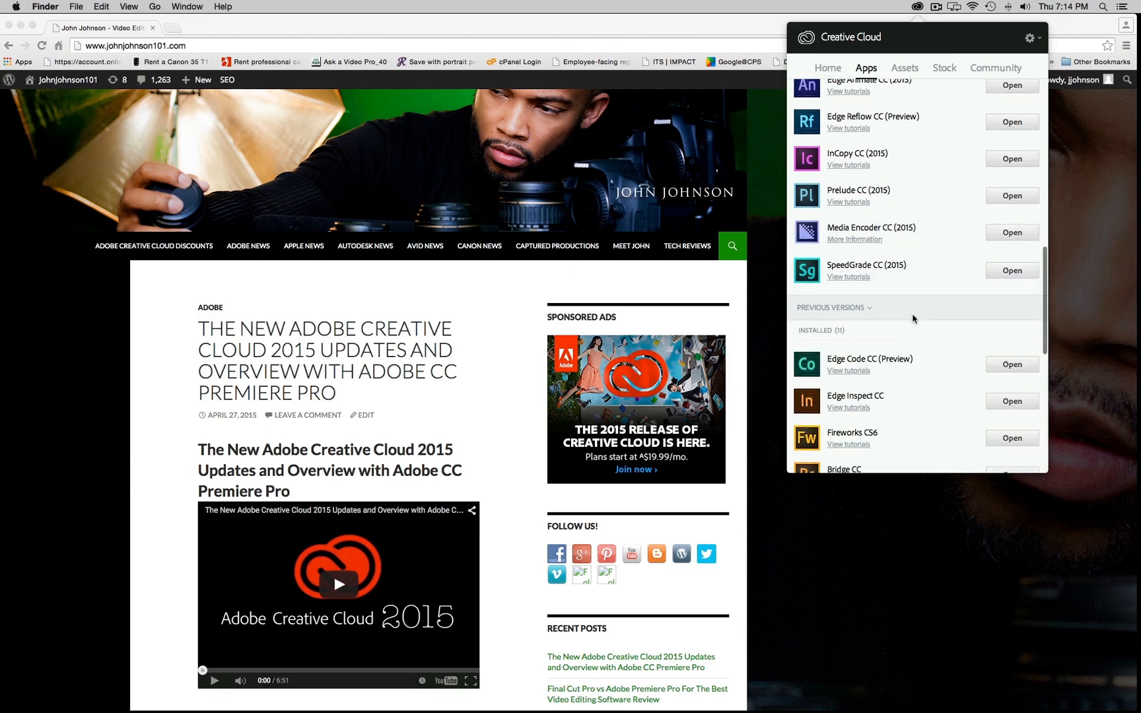
scroll(down, 3)
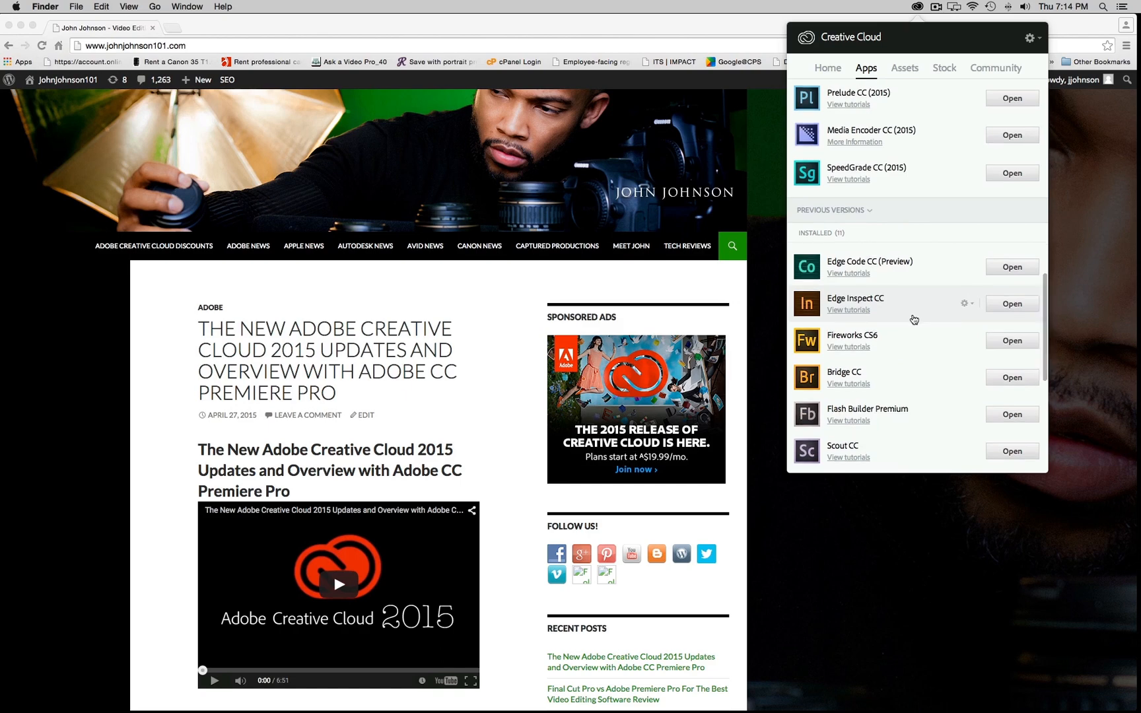